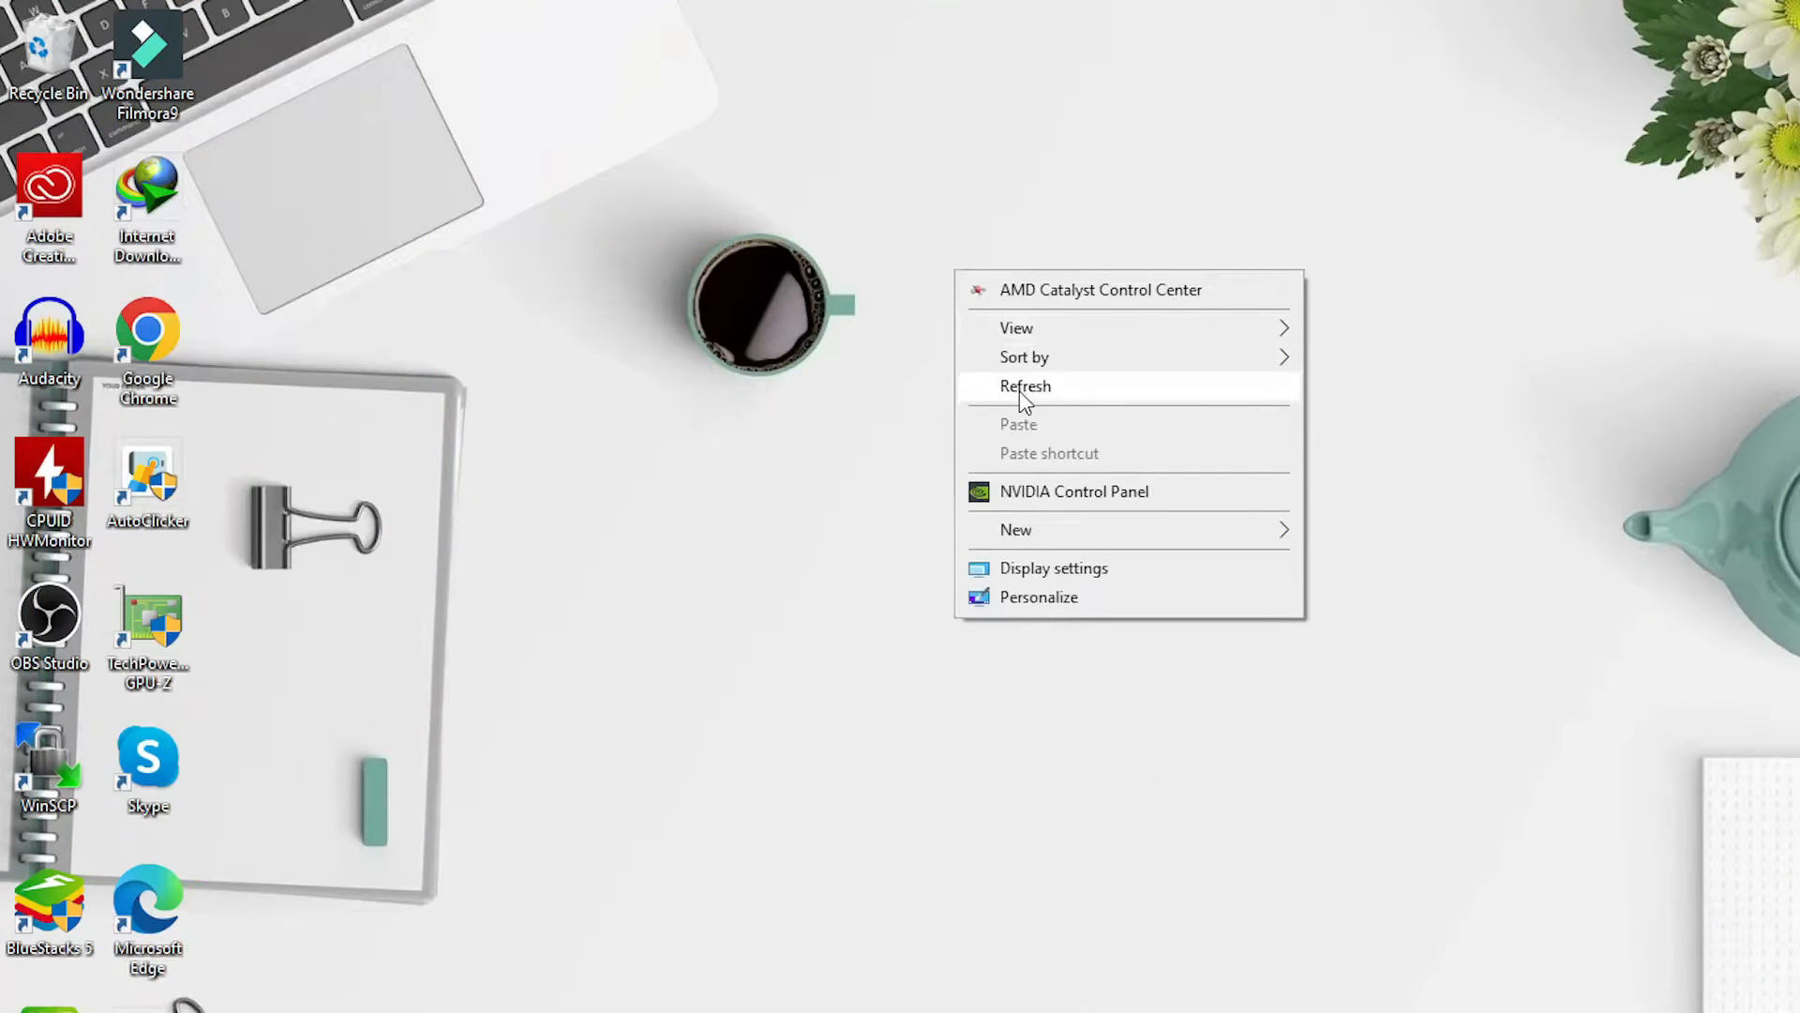
Step: Refresh the desktop and launch Skype from the Start menu's Recently added list
click(1026, 386)
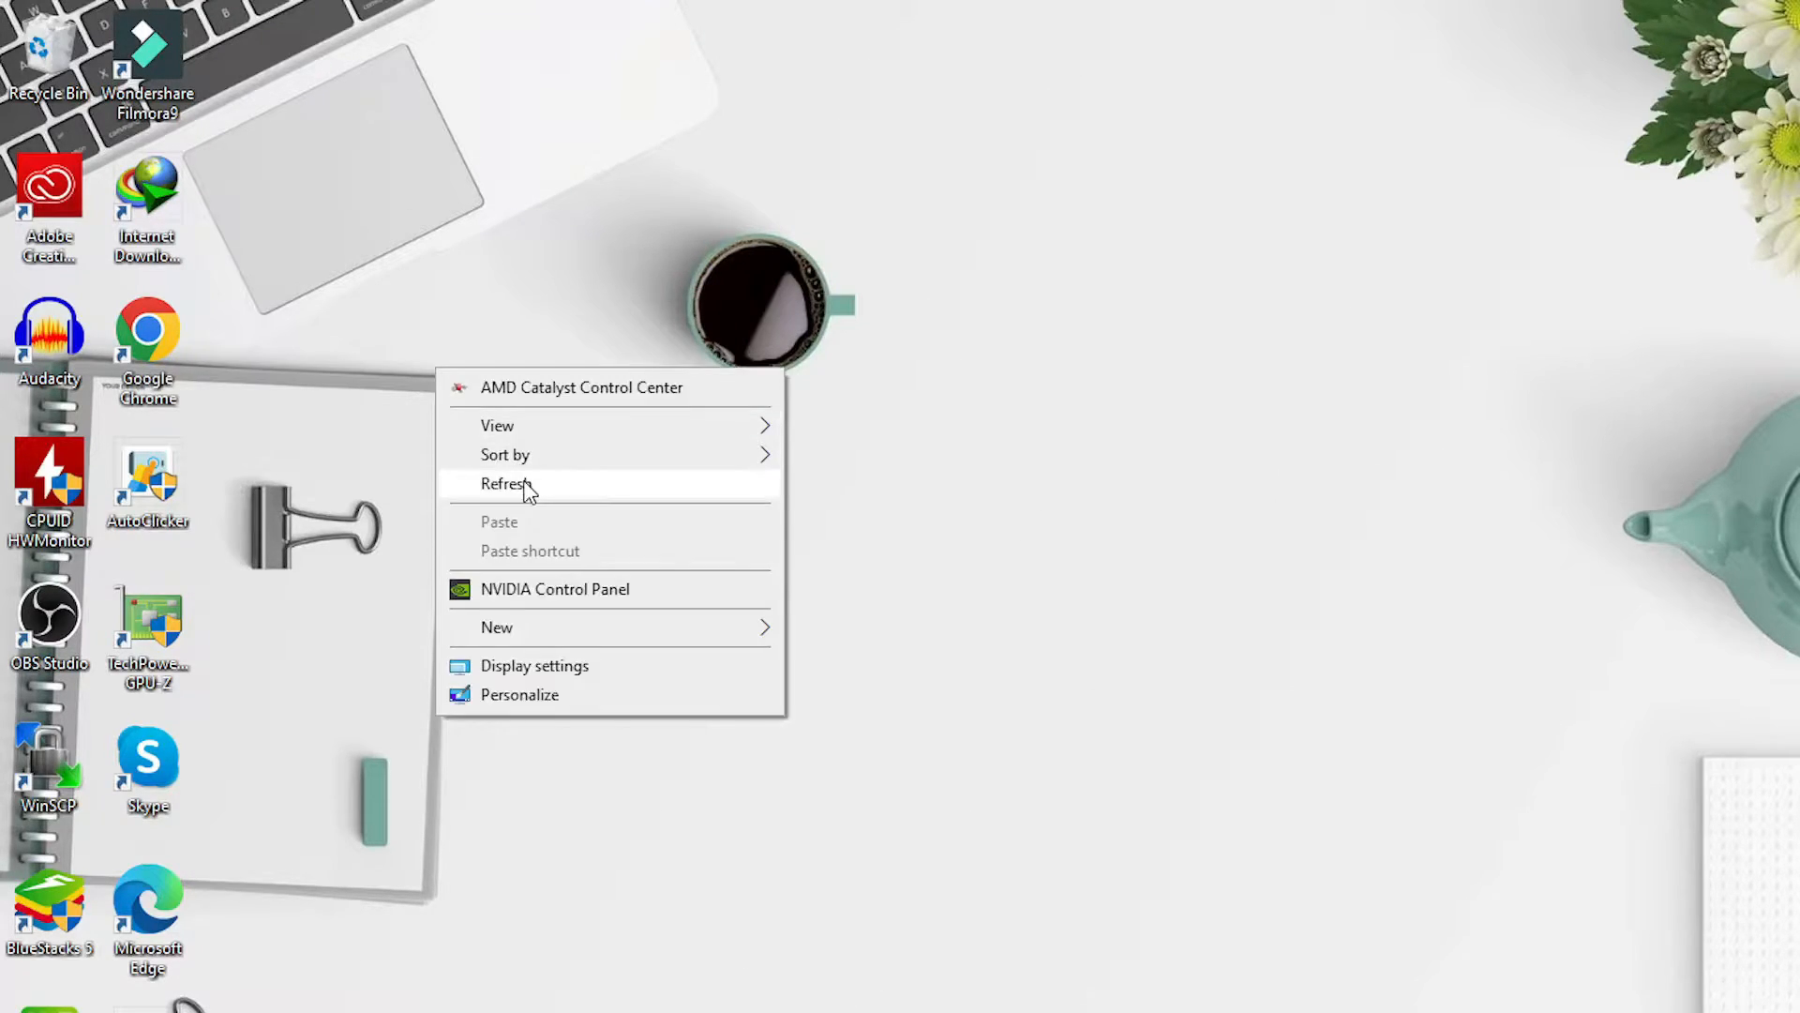
click(506, 484)
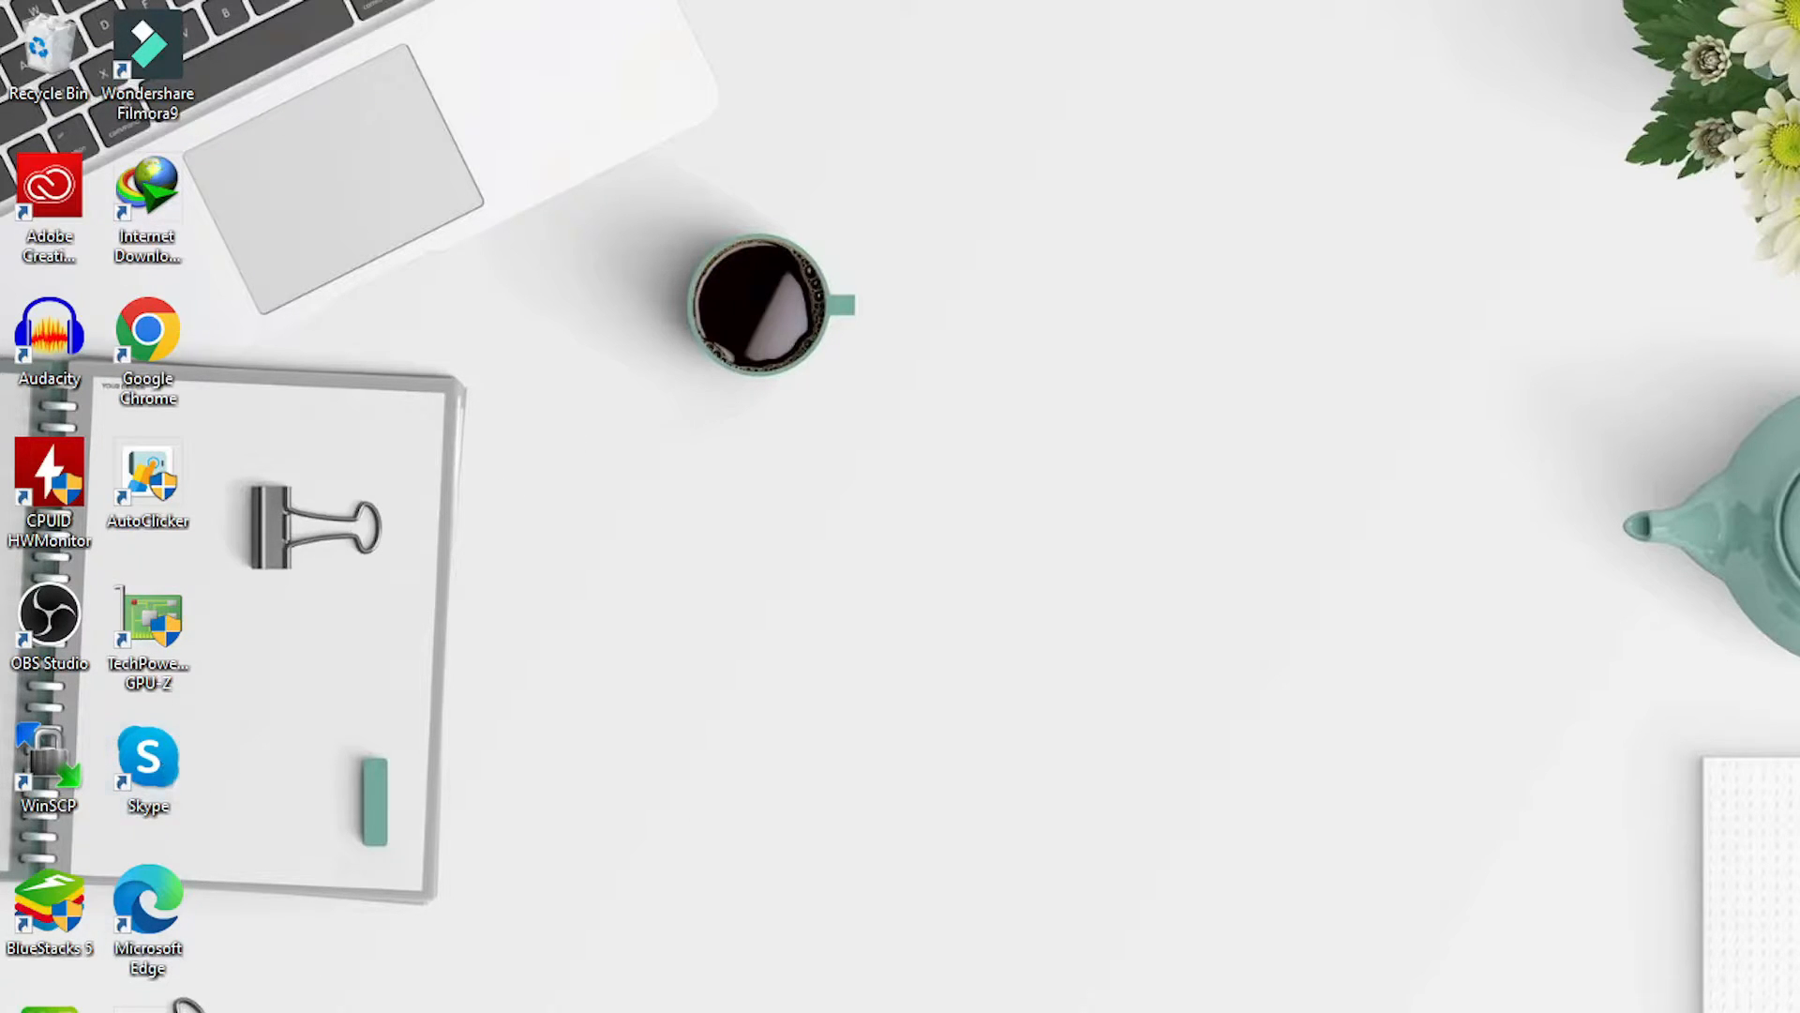
click(23, 1005)
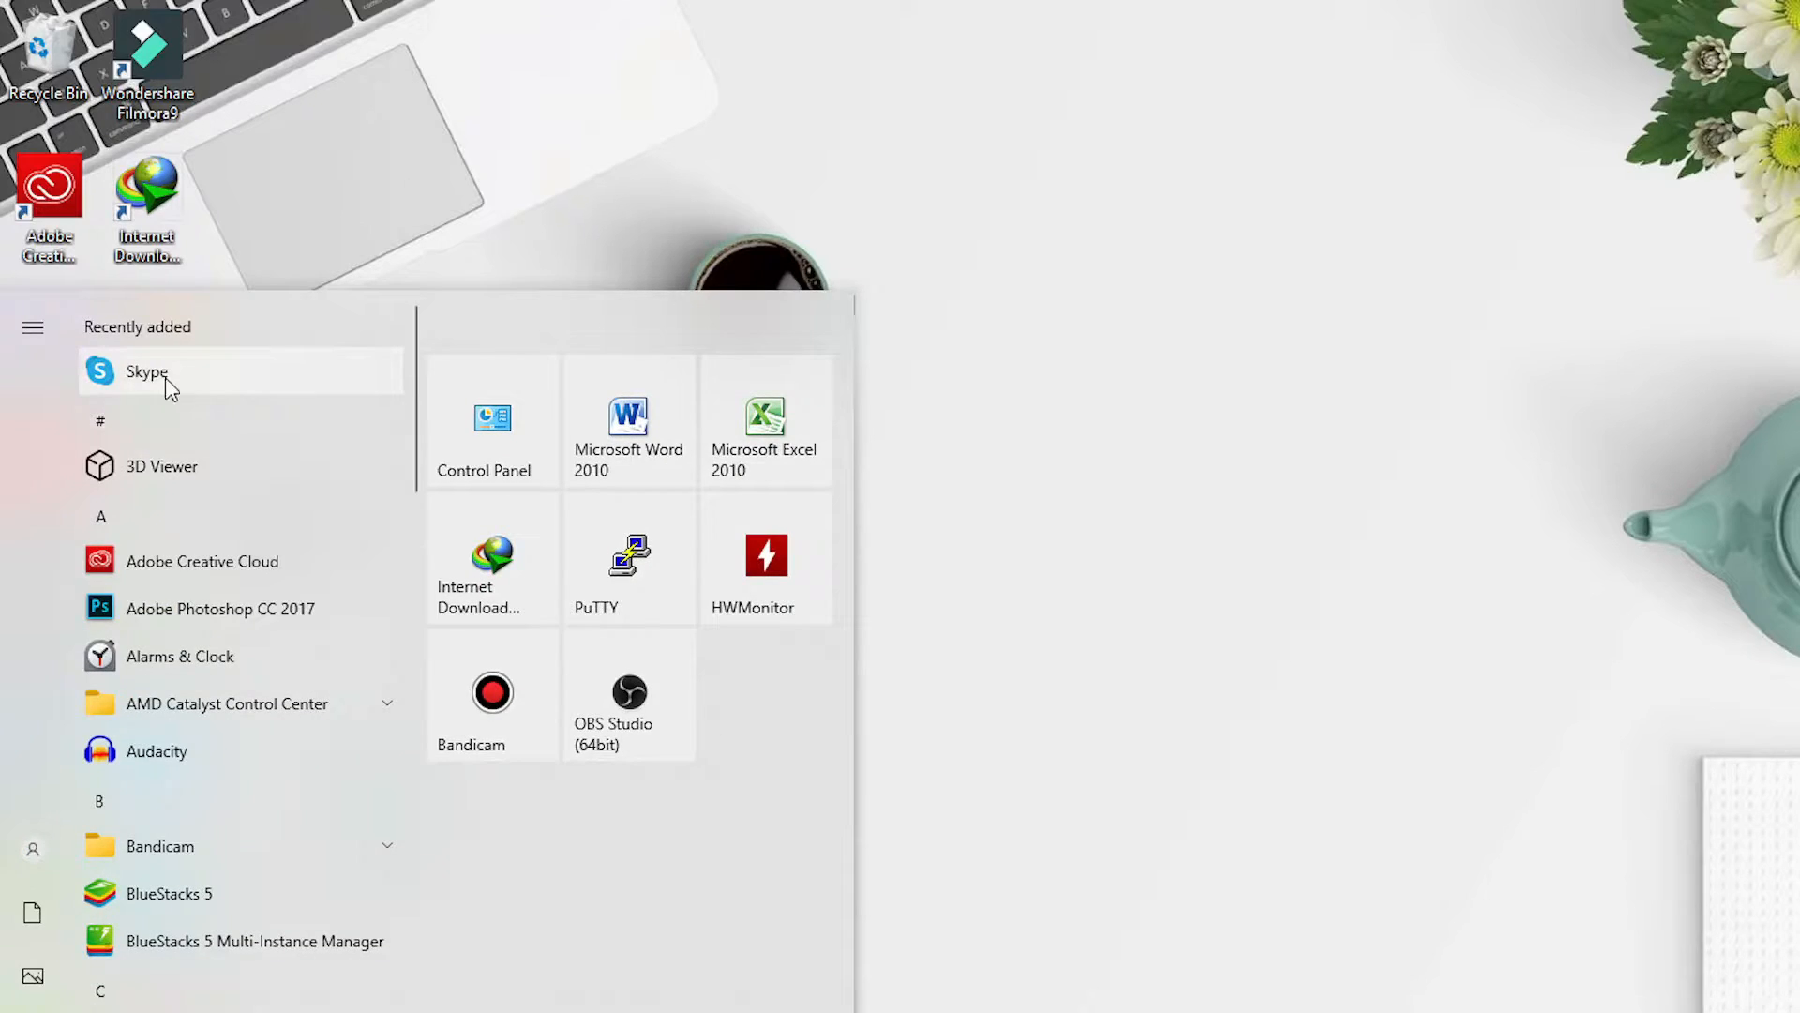
click(146, 371)
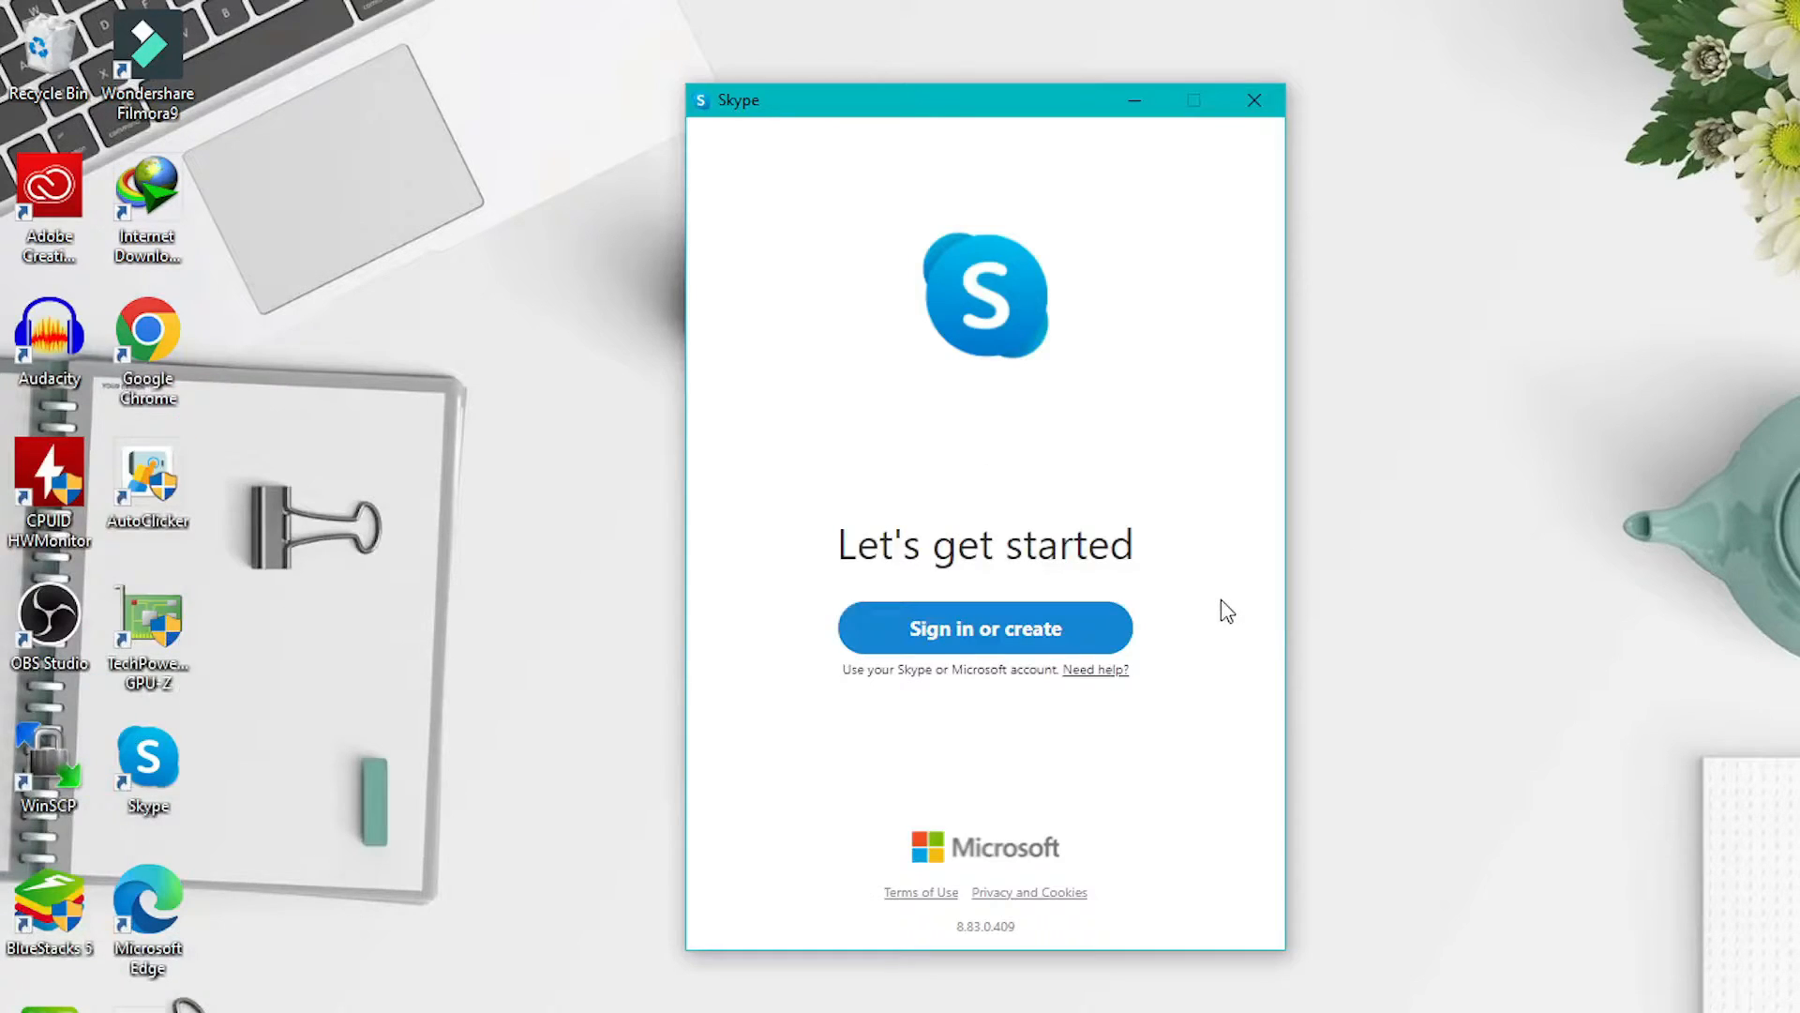
mouse_move(939, 639)
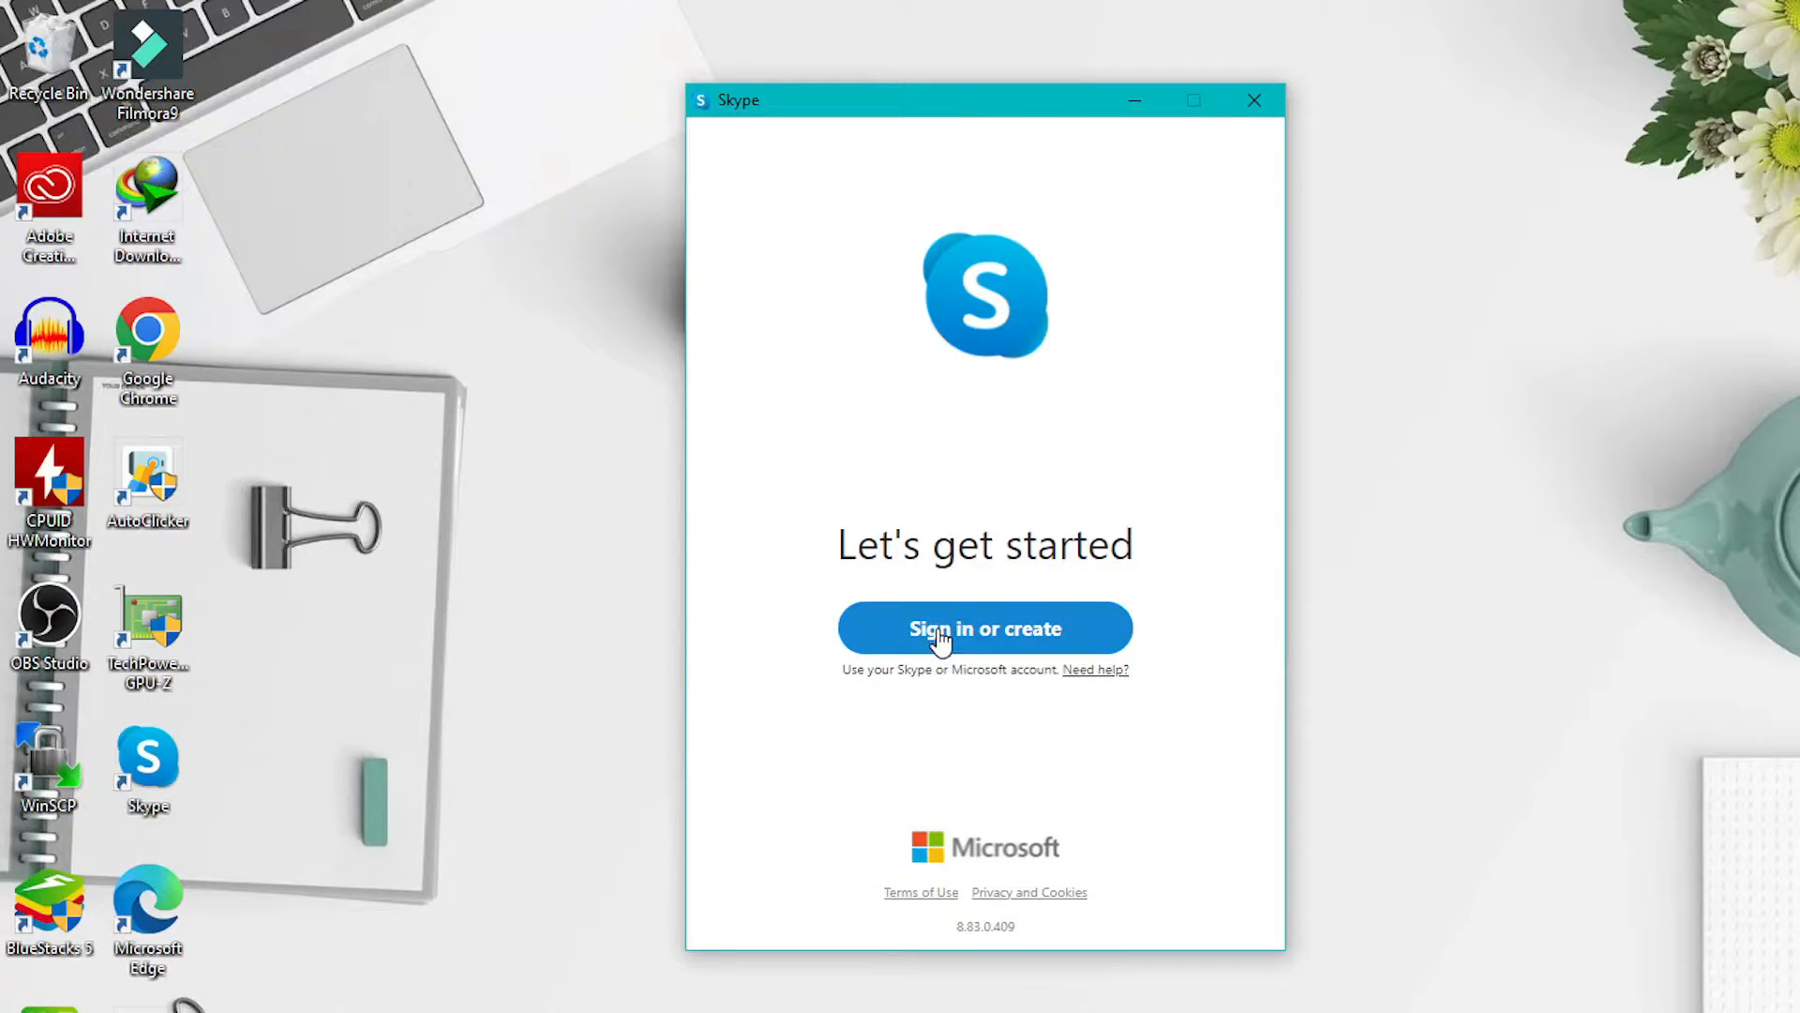
Step: Begin sign-in, enter the account email in the Microsoft form and submit it
click(984, 628)
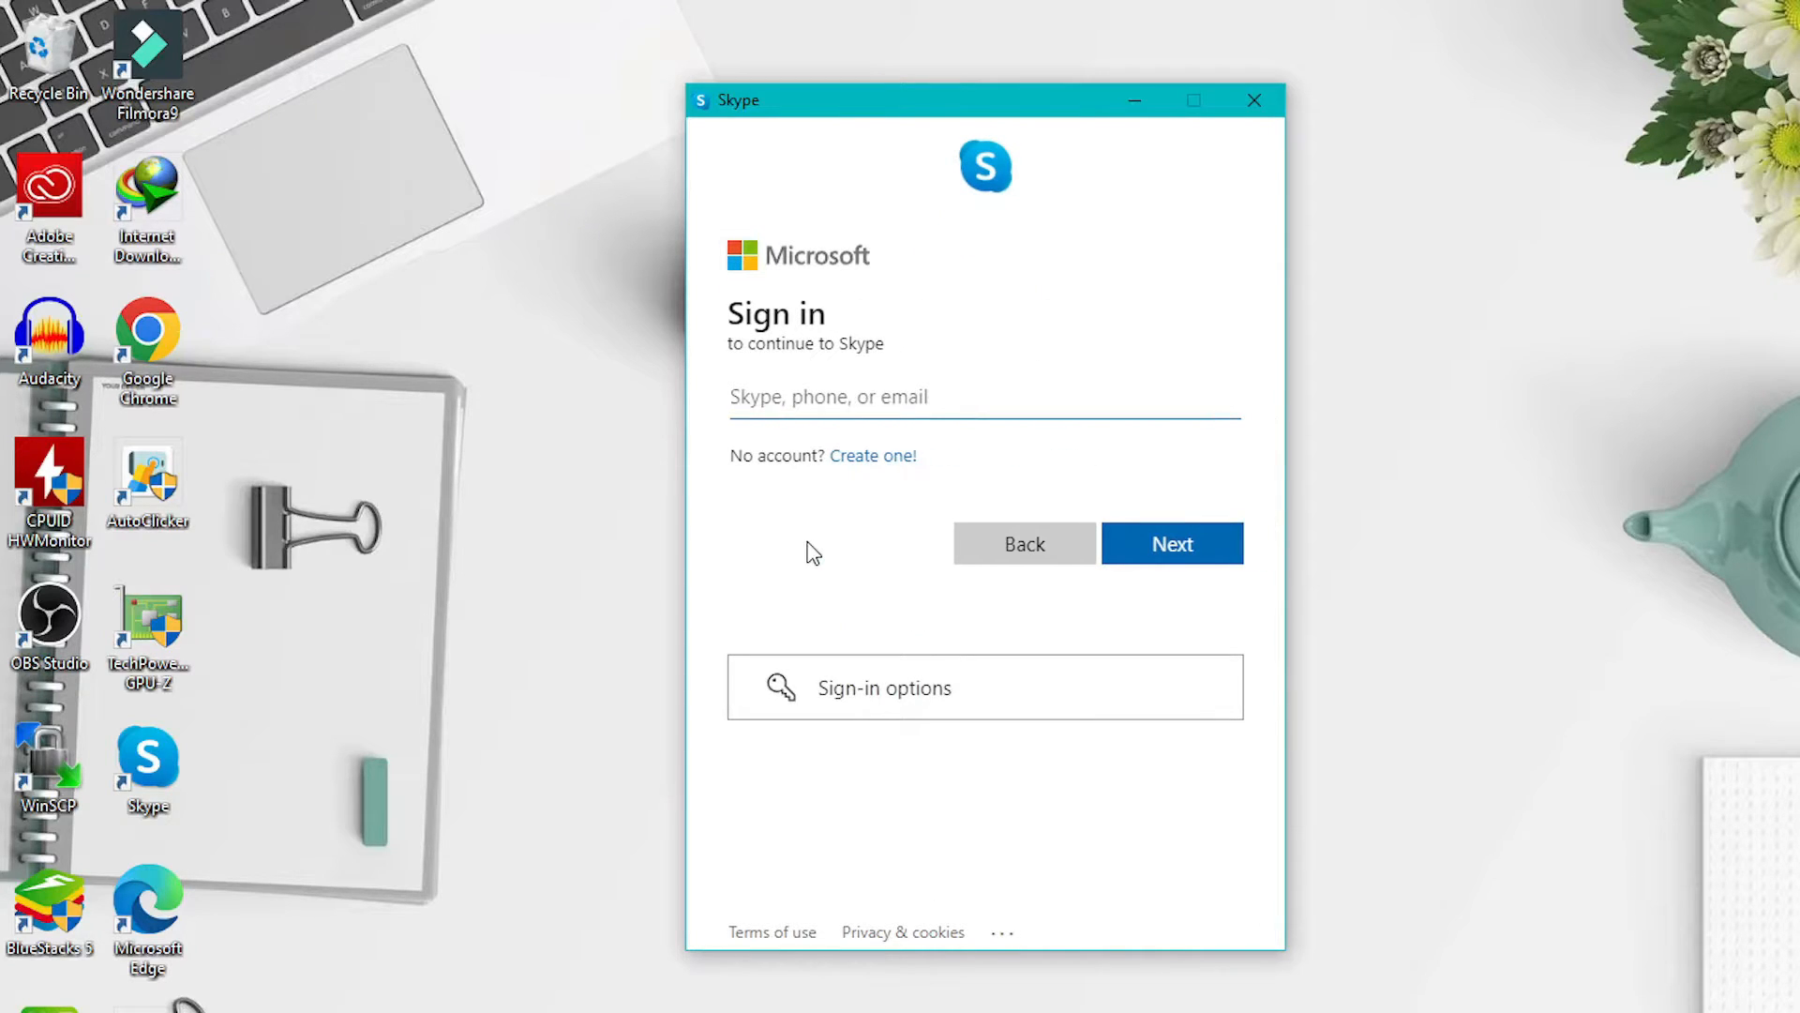
click(863, 395)
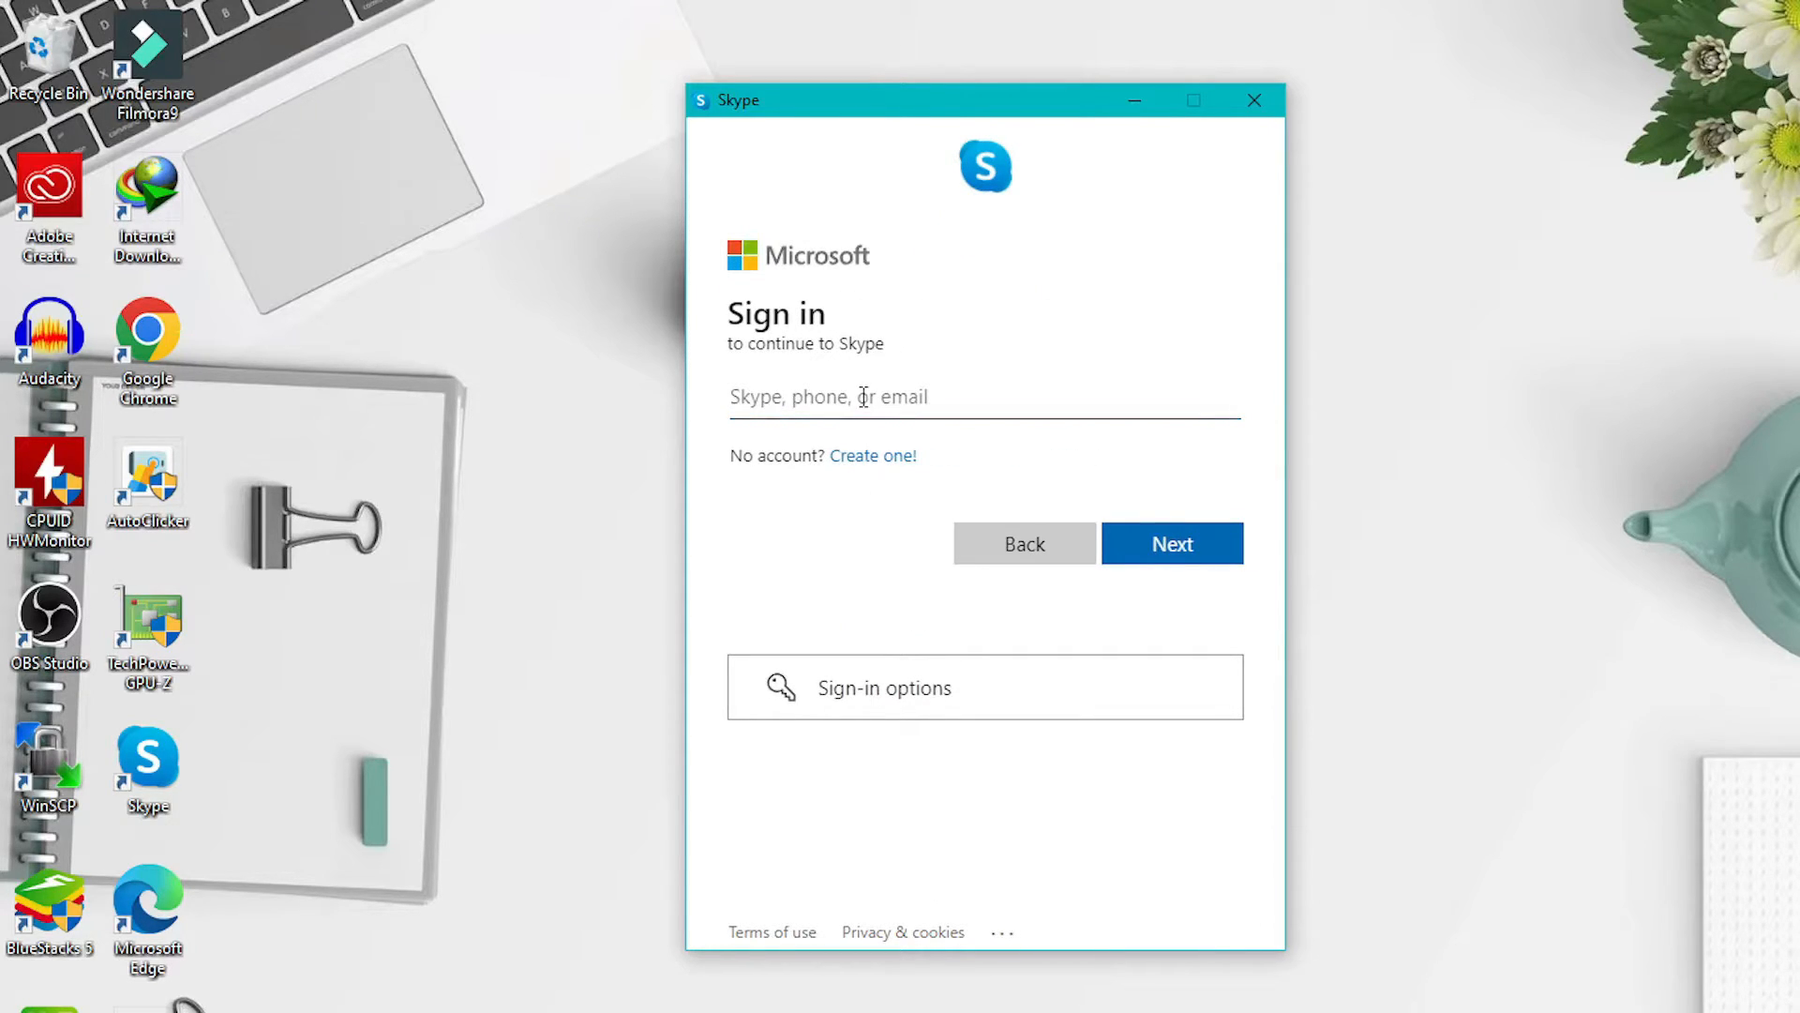
click(861, 396)
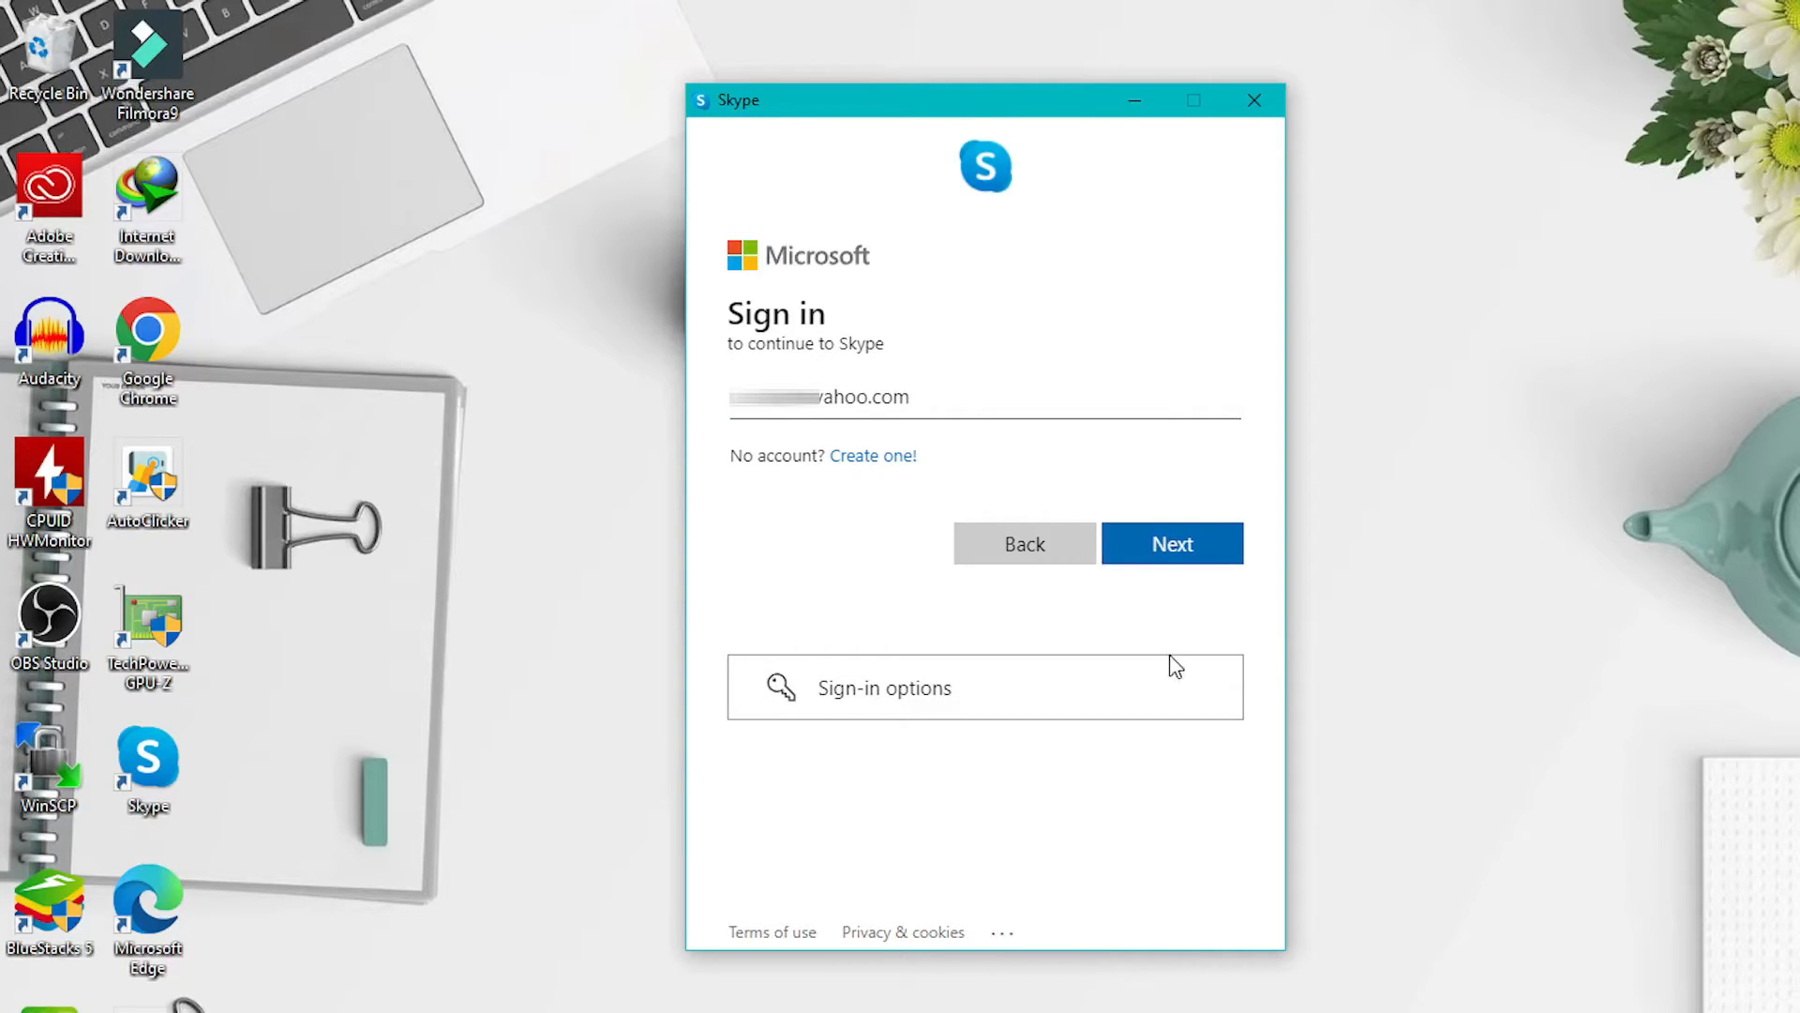
click(1170, 544)
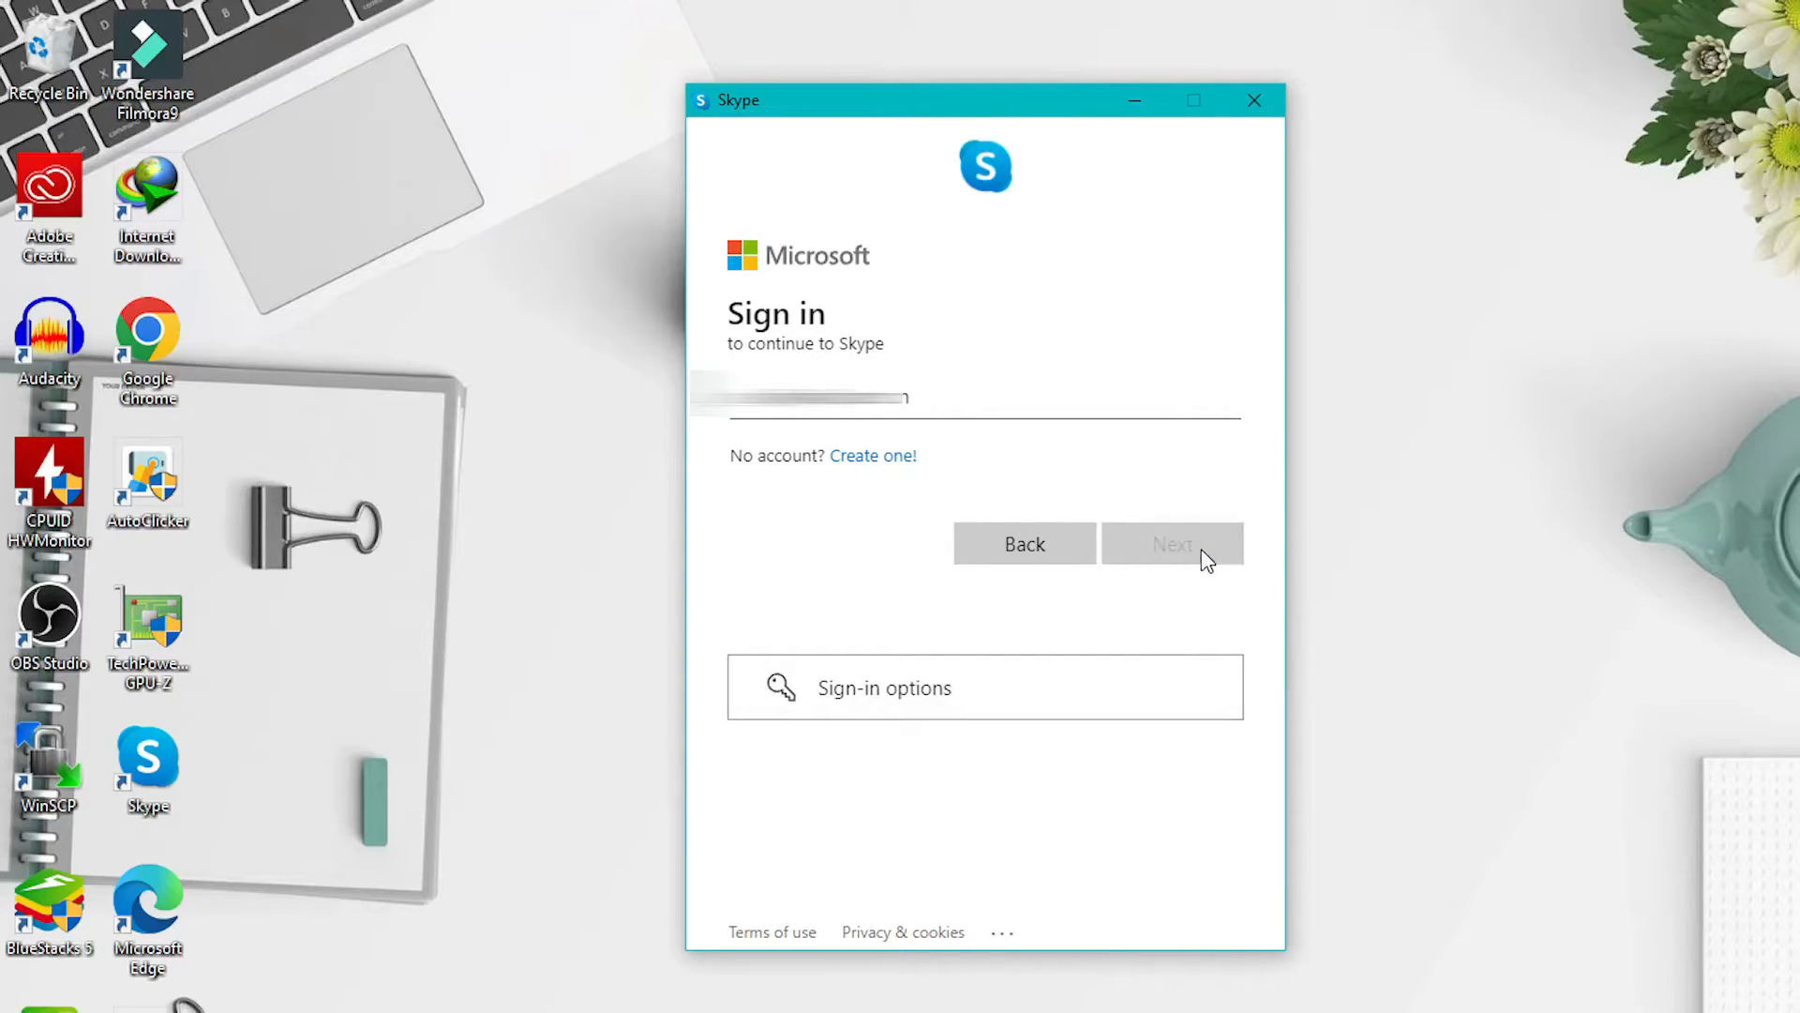
Step: Enter the account password and complete sign-in
click(1170, 543)
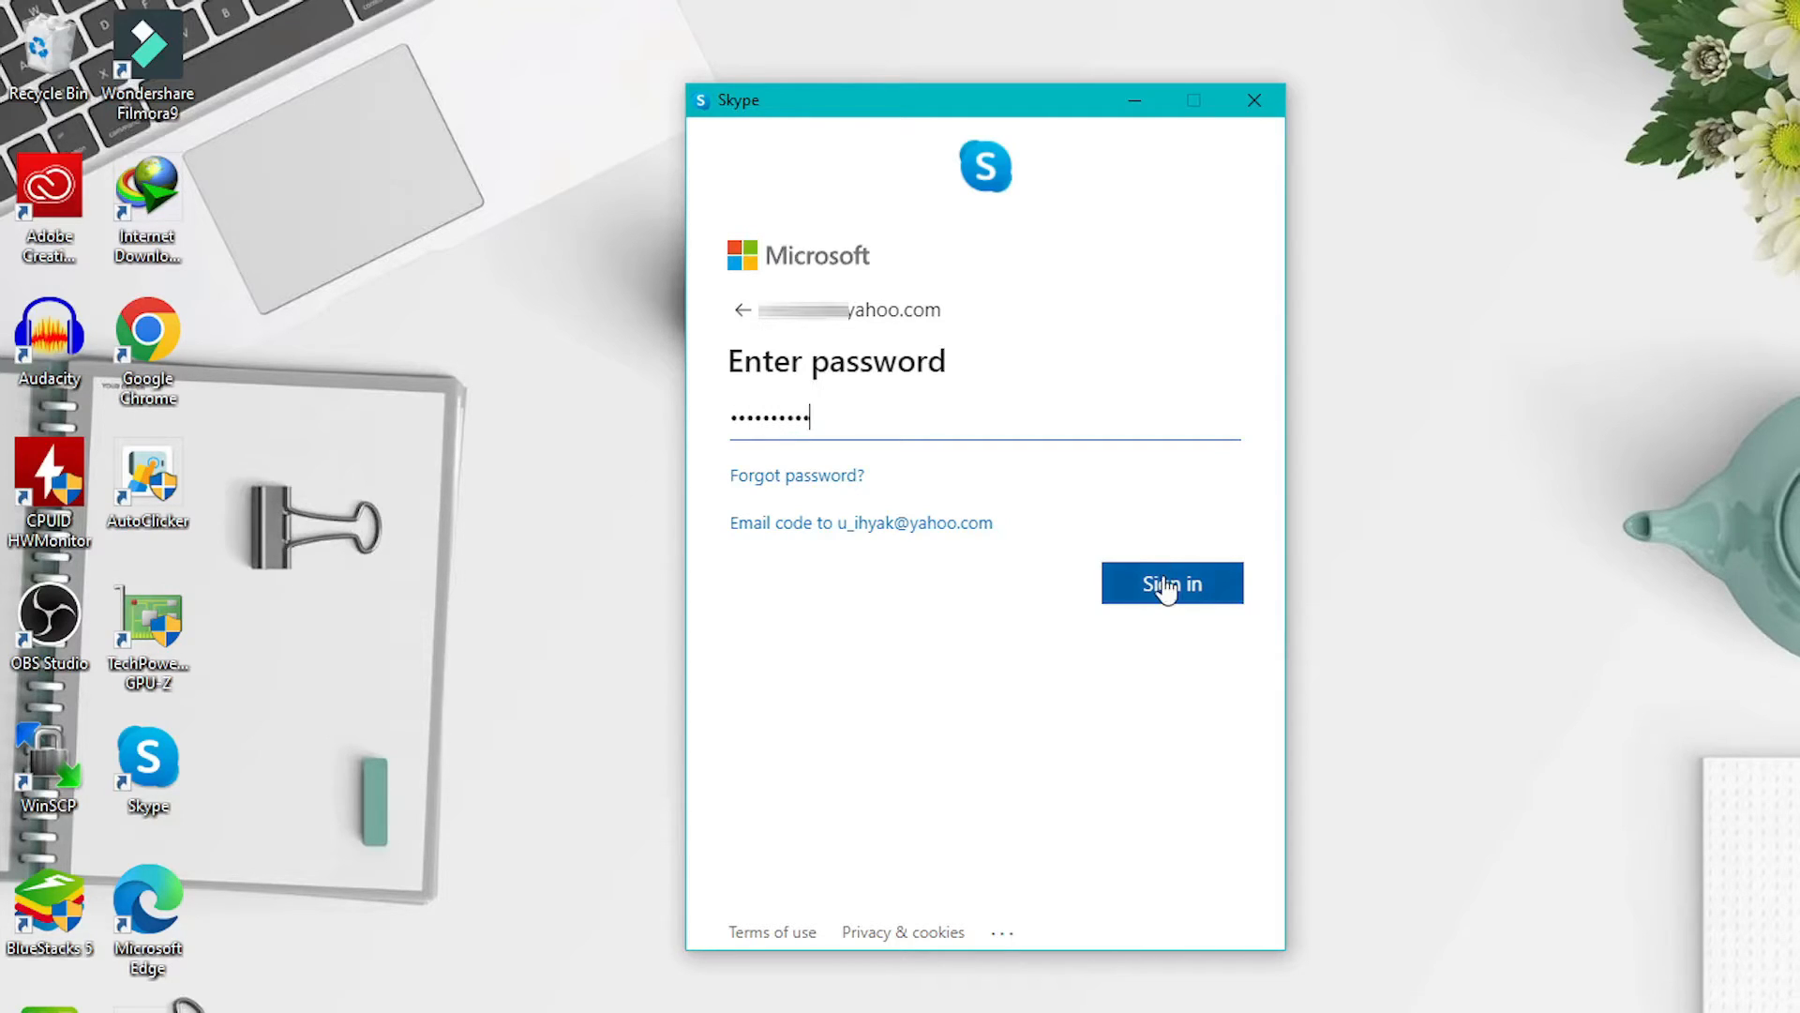
click(1170, 583)
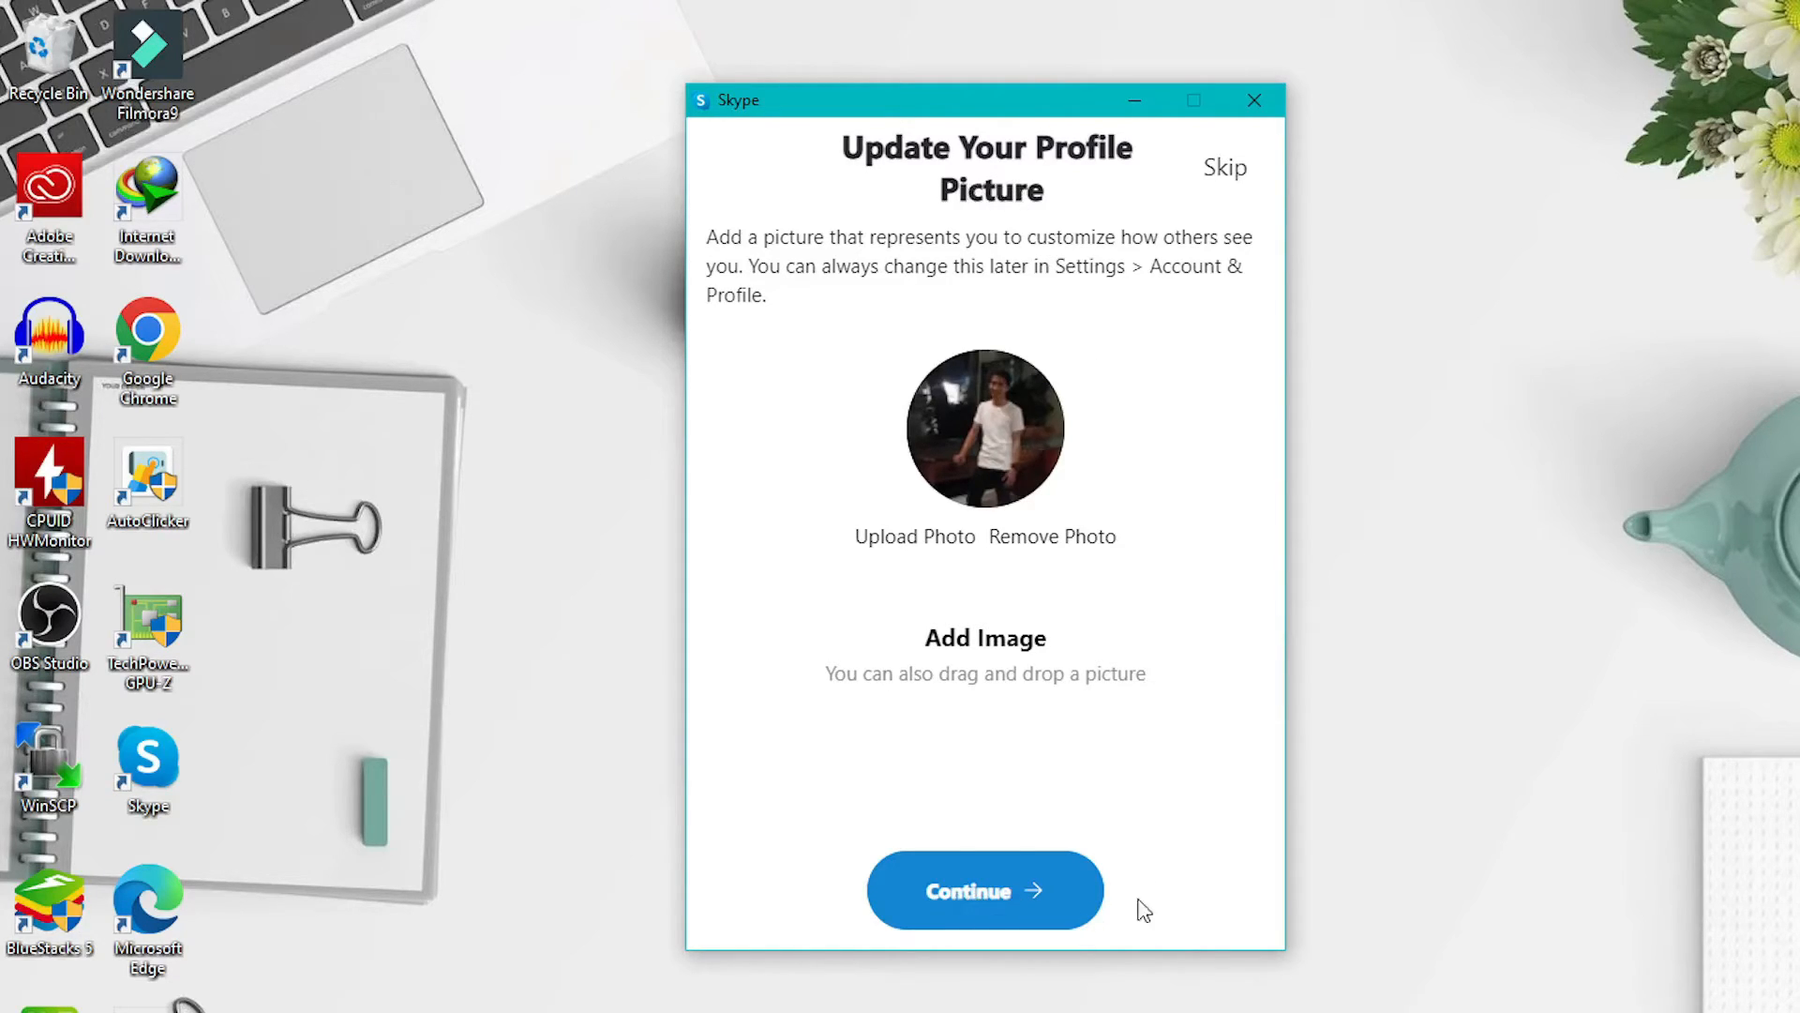
mouse_move(1273, 280)
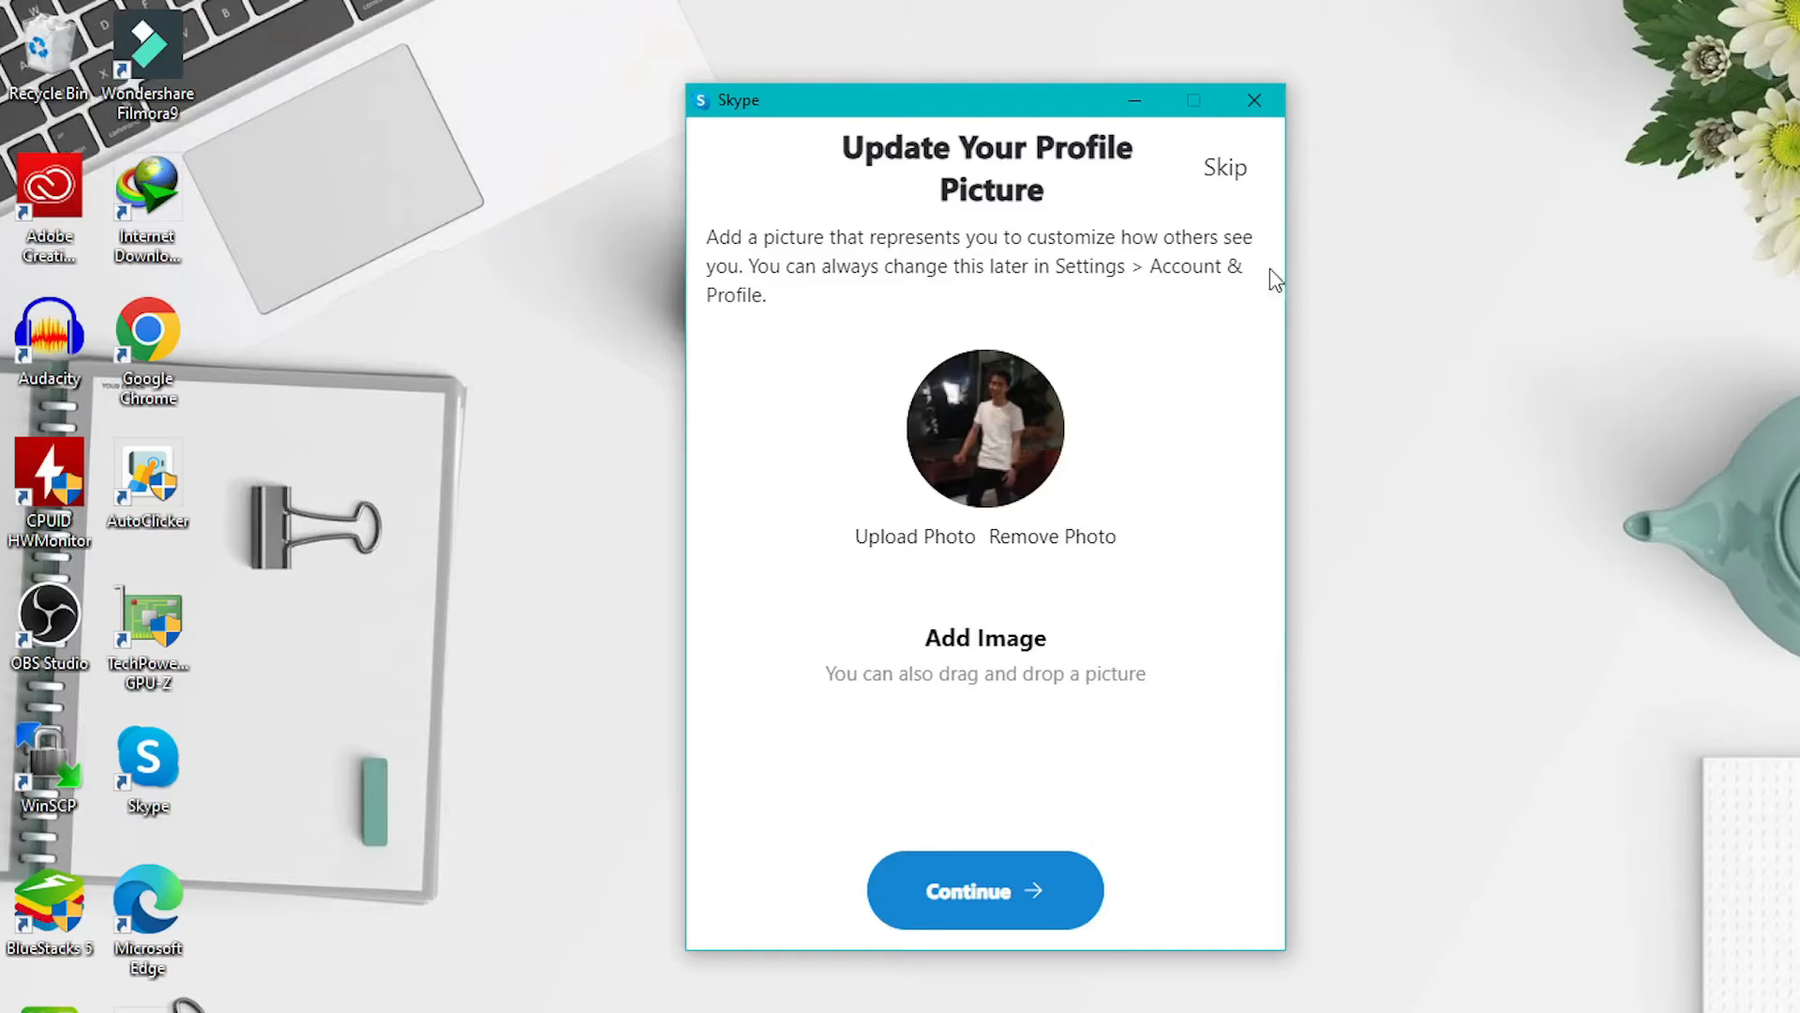
Step: Keep the existing profile picture and skip the audio and video tests
click(984, 889)
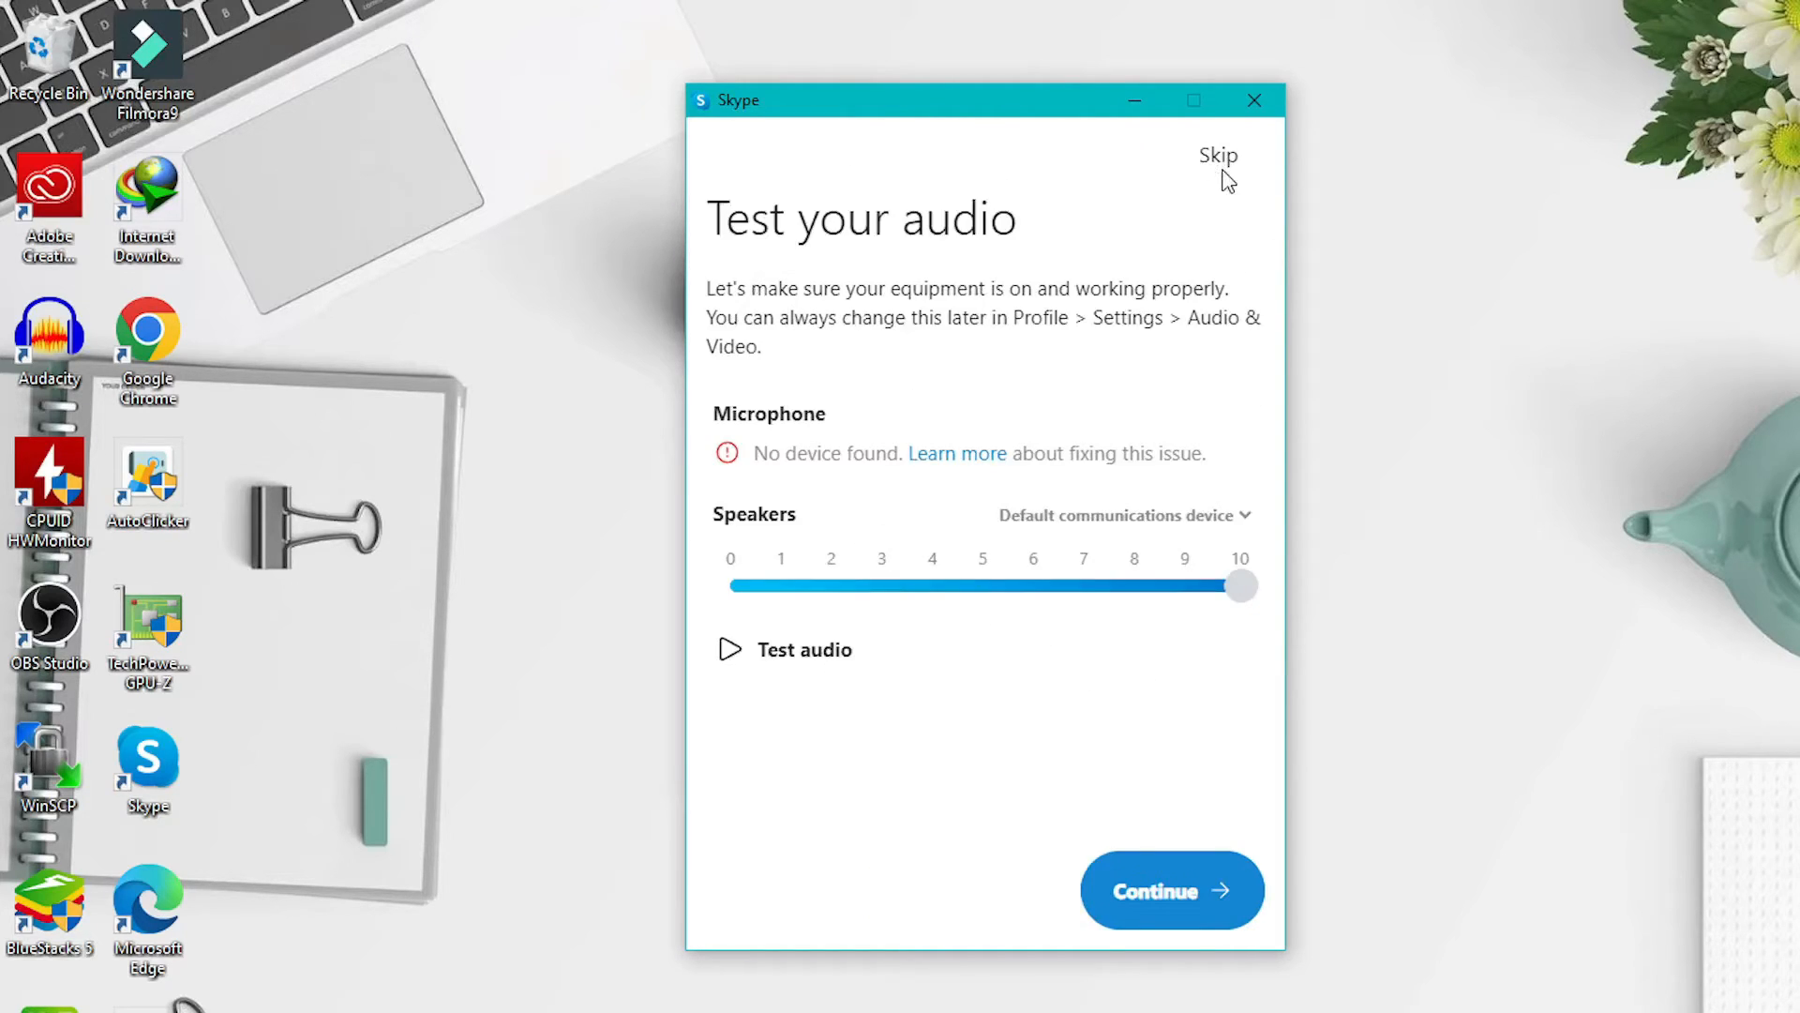
click(1170, 889)
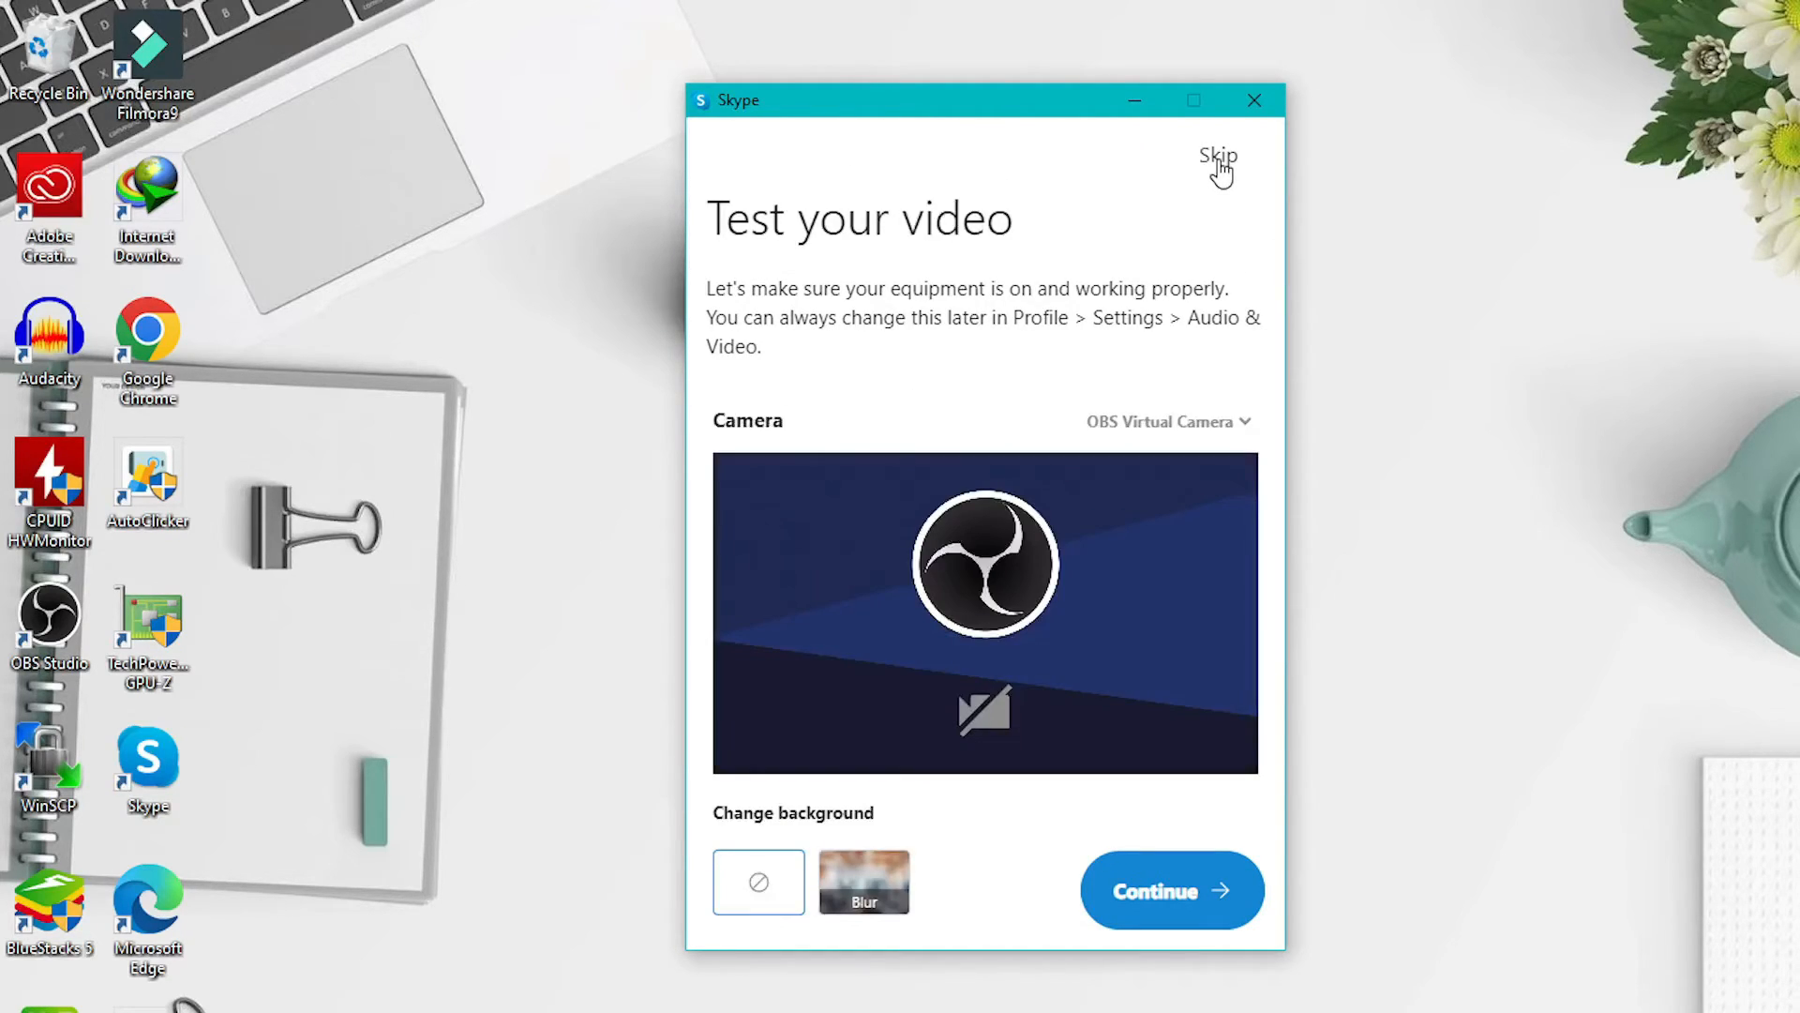
click(1217, 156)
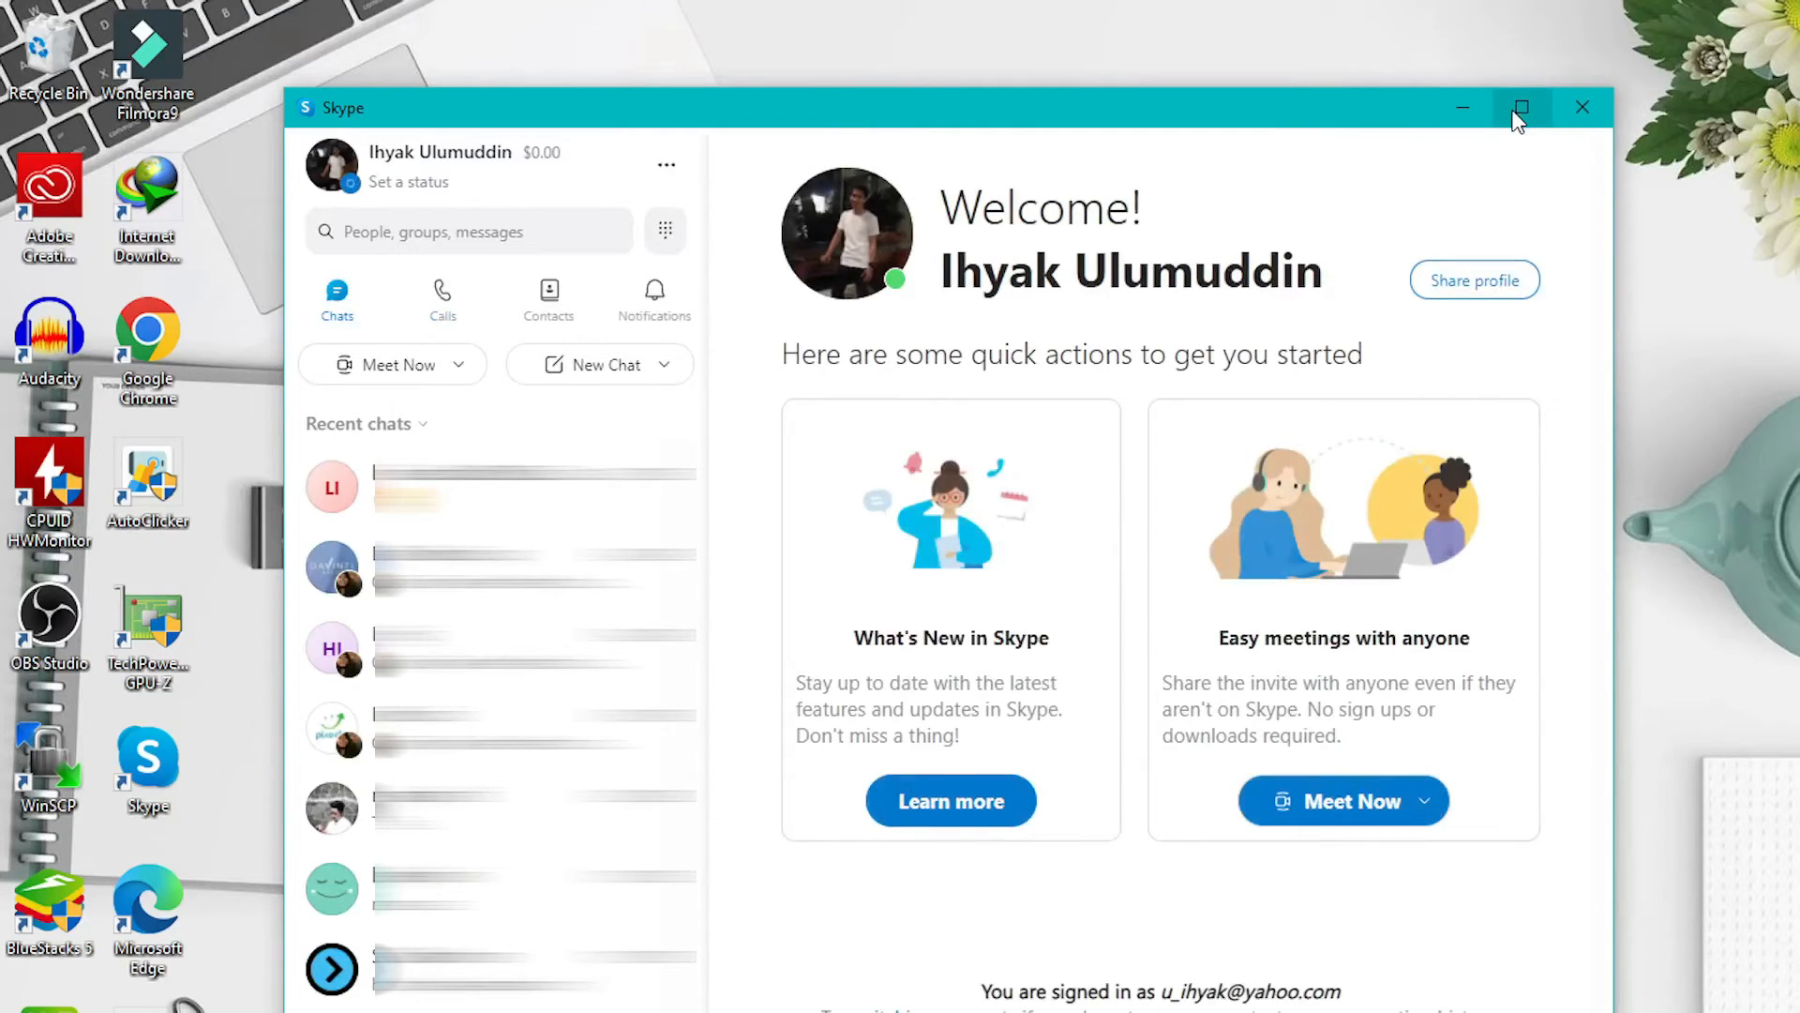
Step: Maximize the Skype window so the Welcome page fills the screen
click(1521, 107)
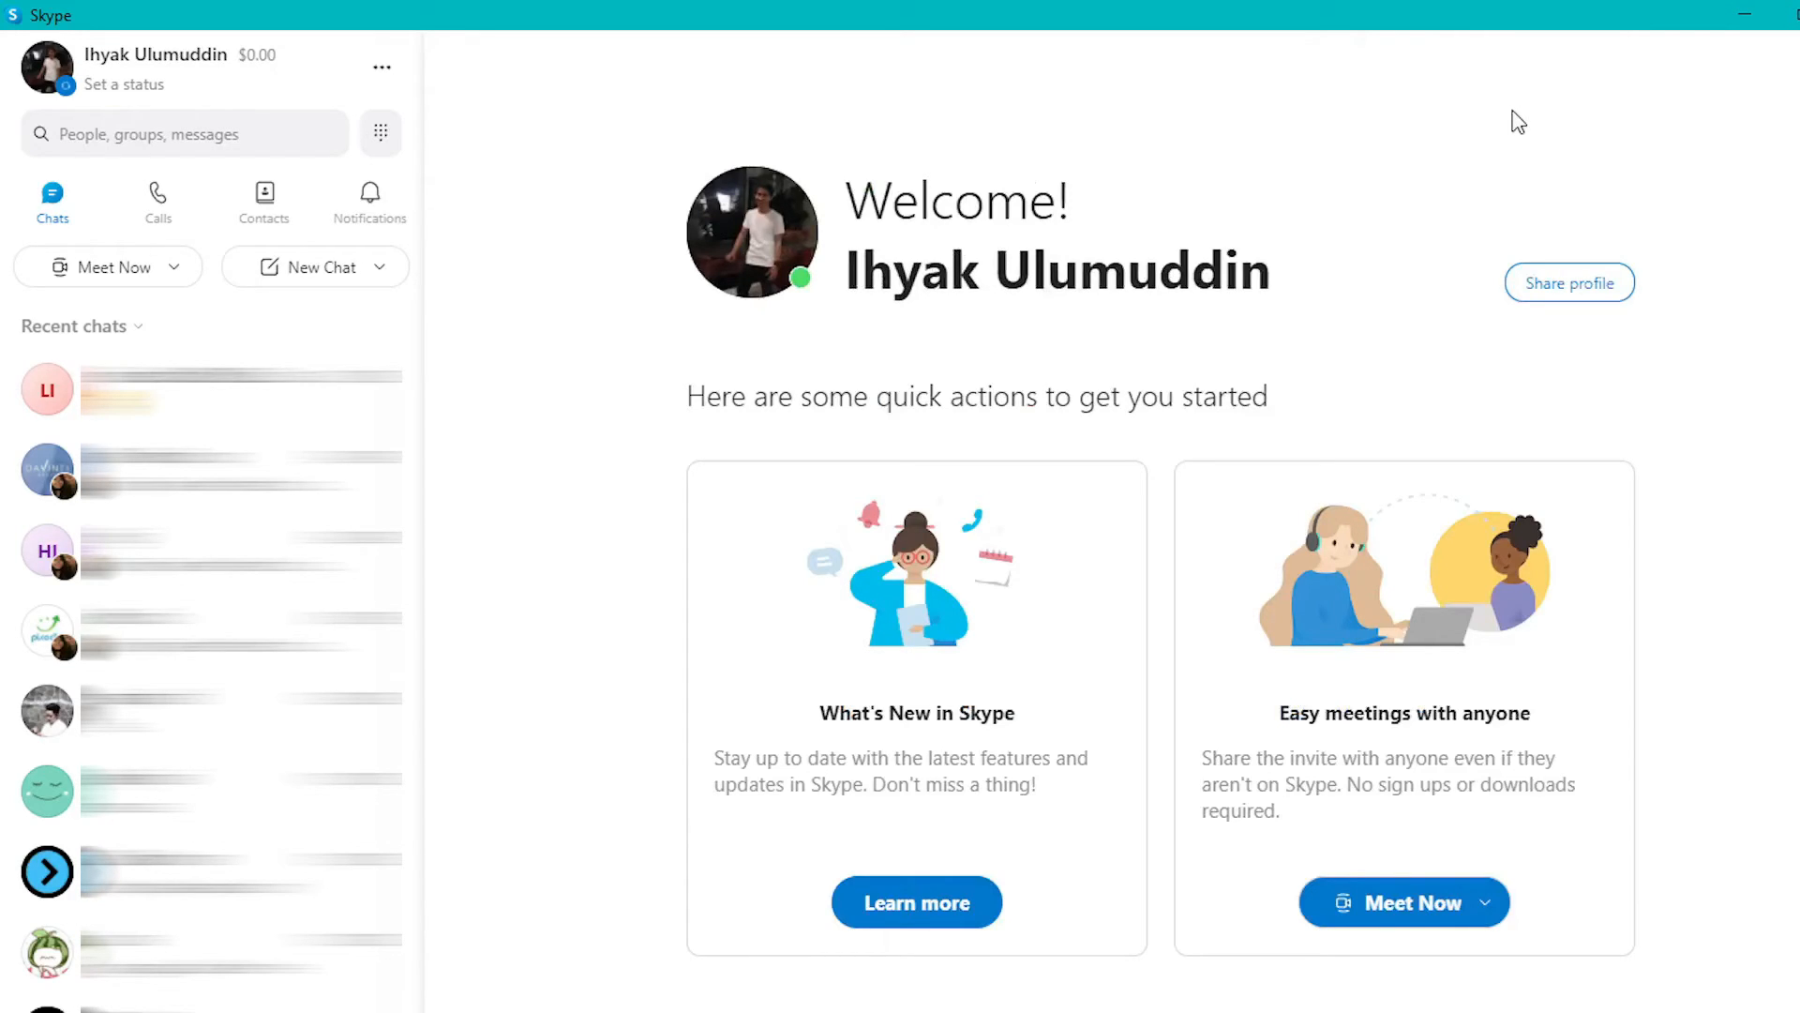
mouse_move(443, 244)
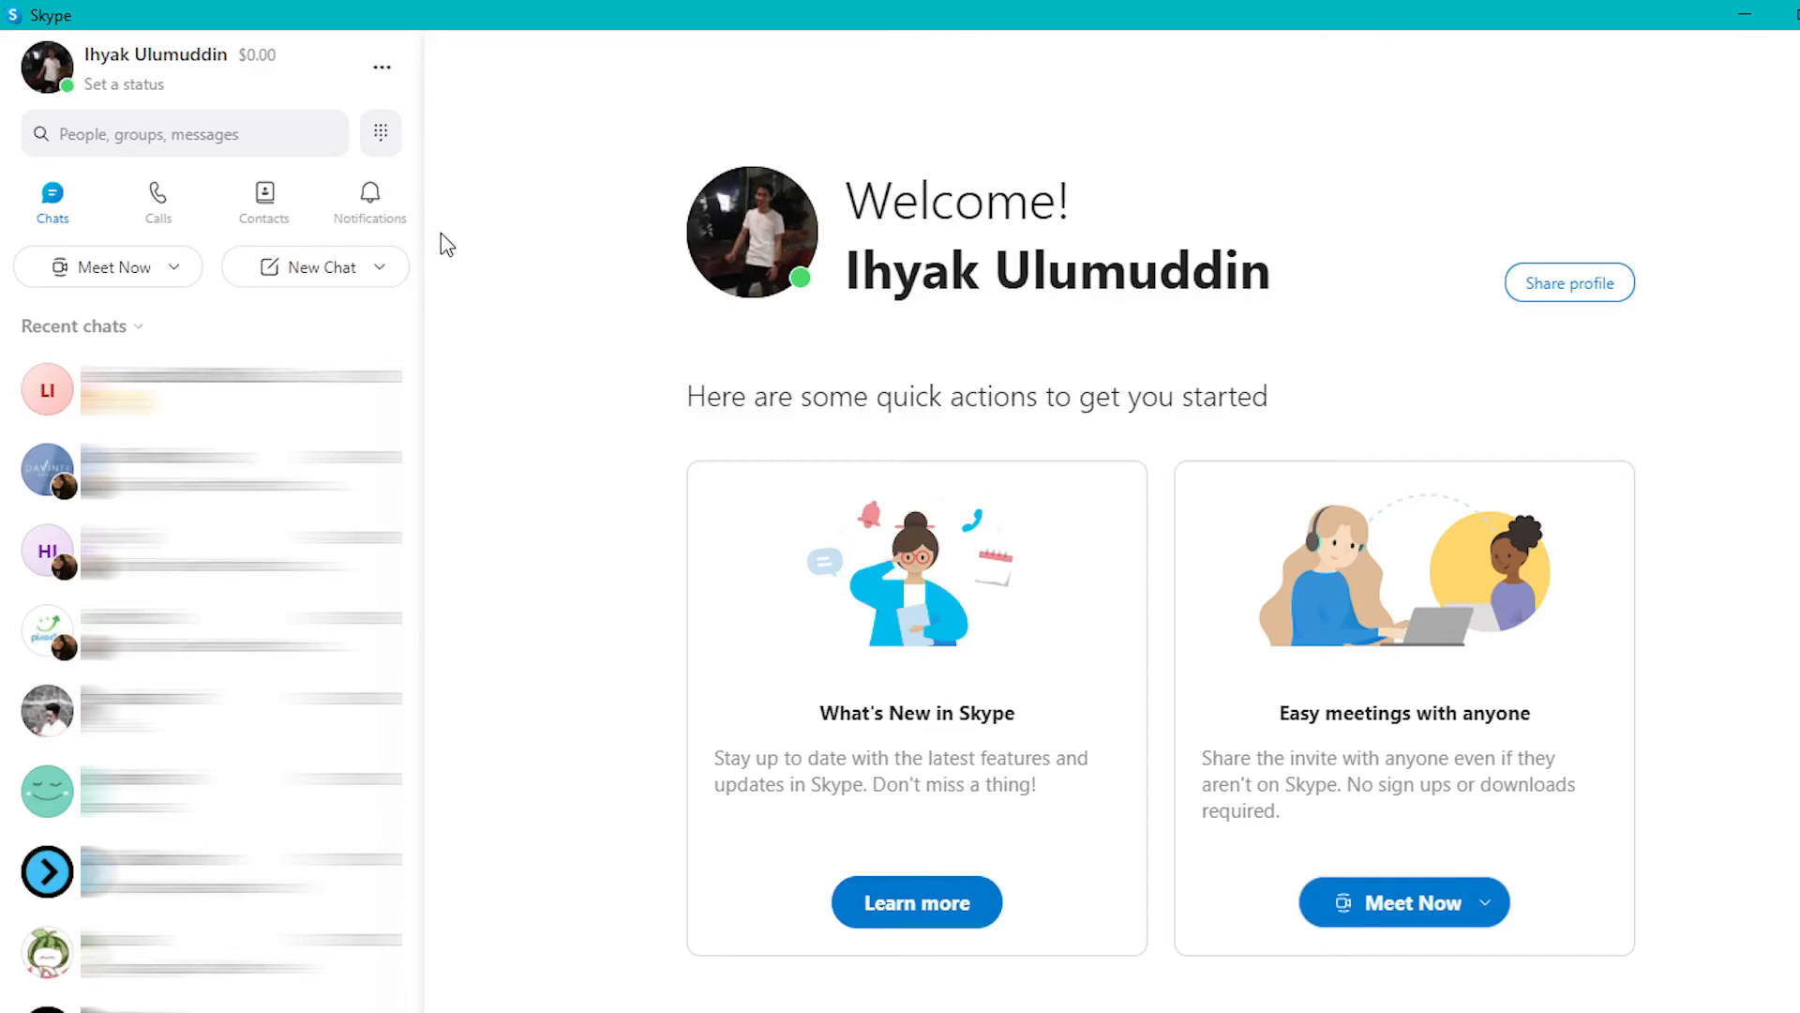
mouse_move(1067, 250)
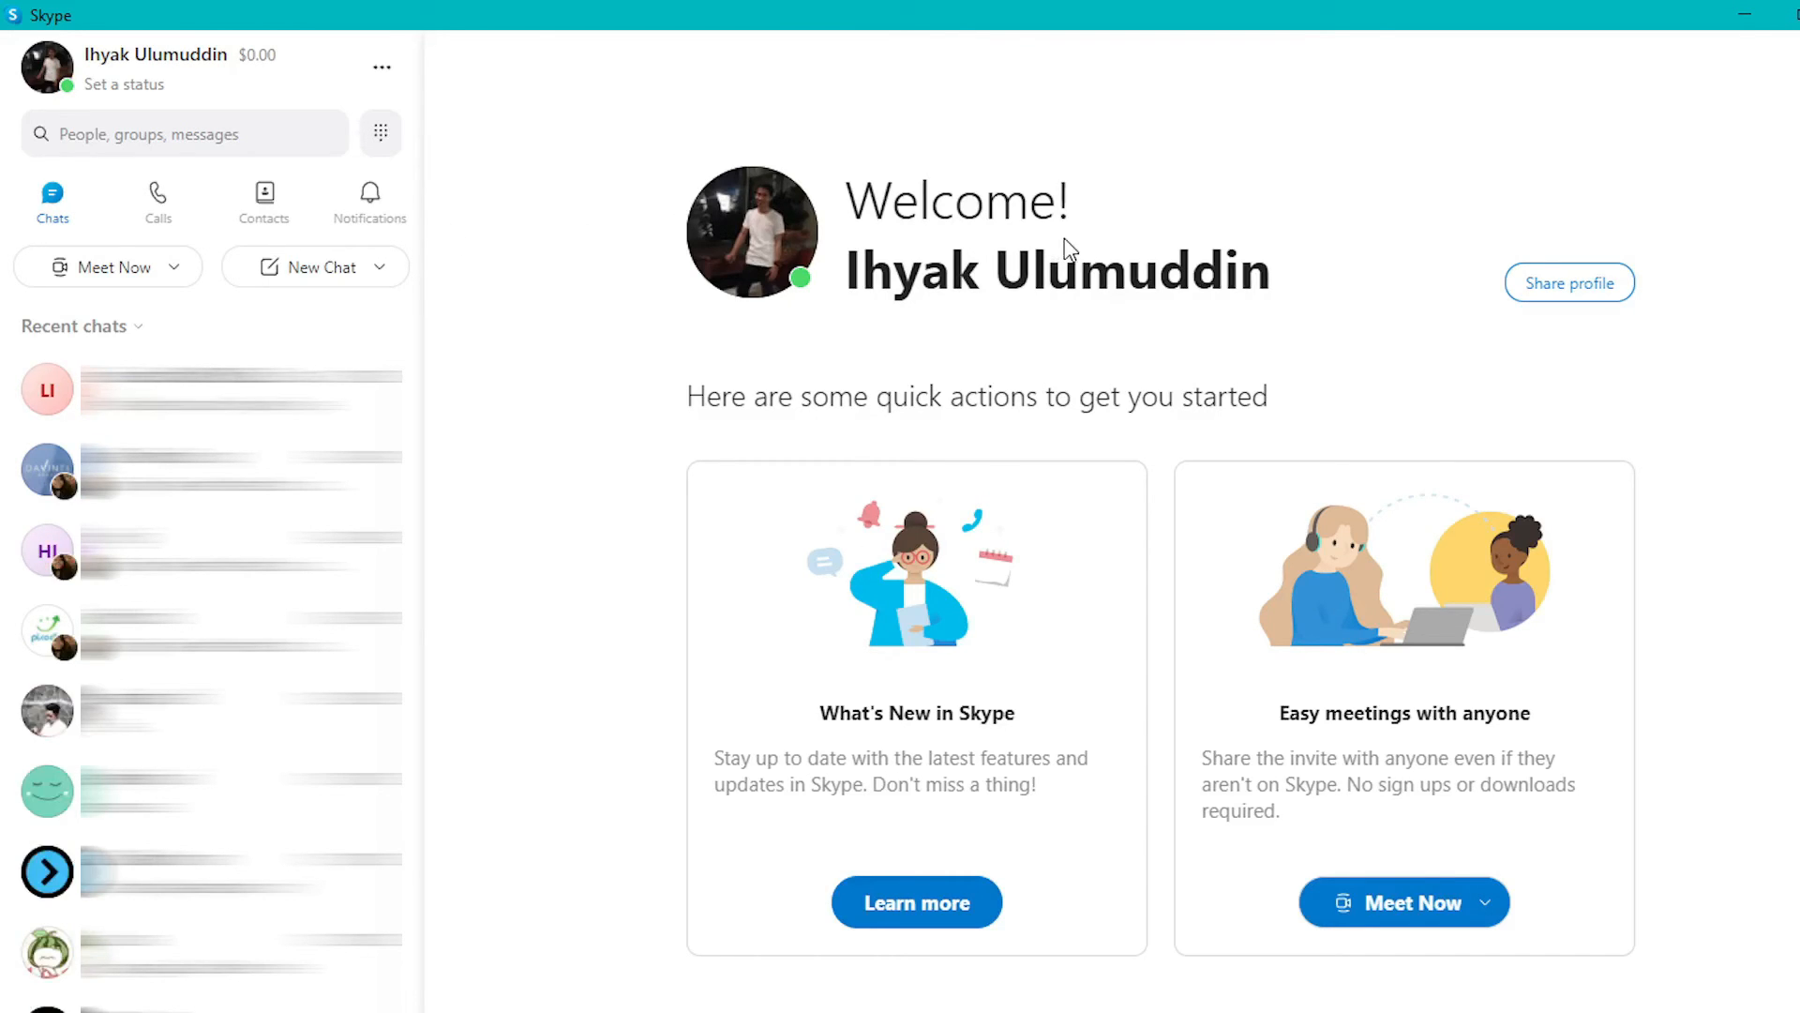